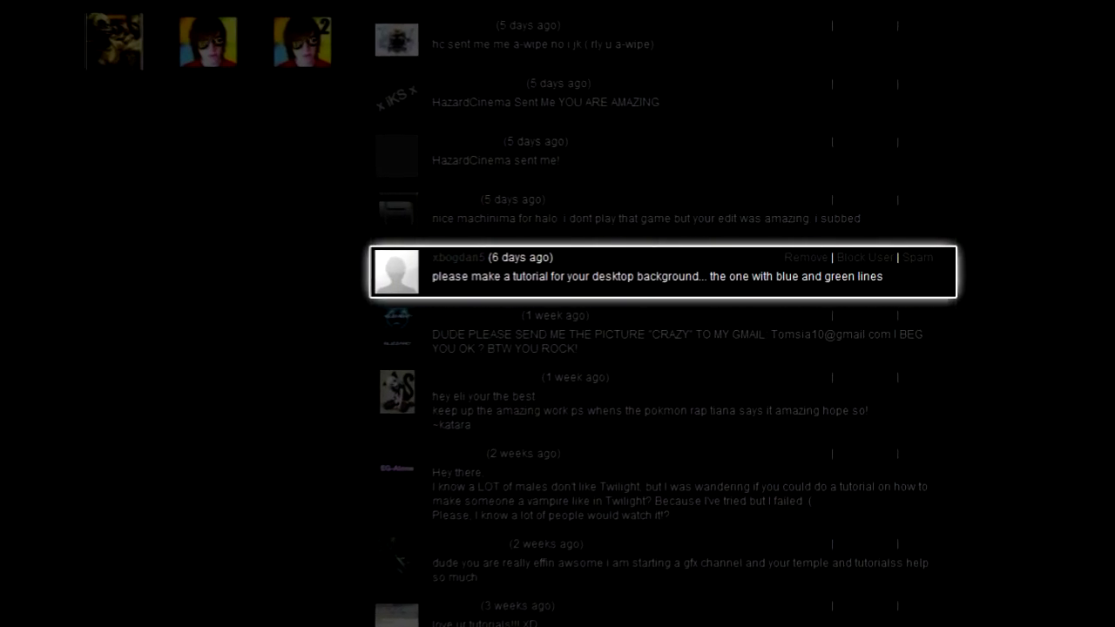
Step: Show the finished 'Ch-Ch-Check It Wavy.jpg' reference wallpaper in Photoshop
scroll(down, 3)
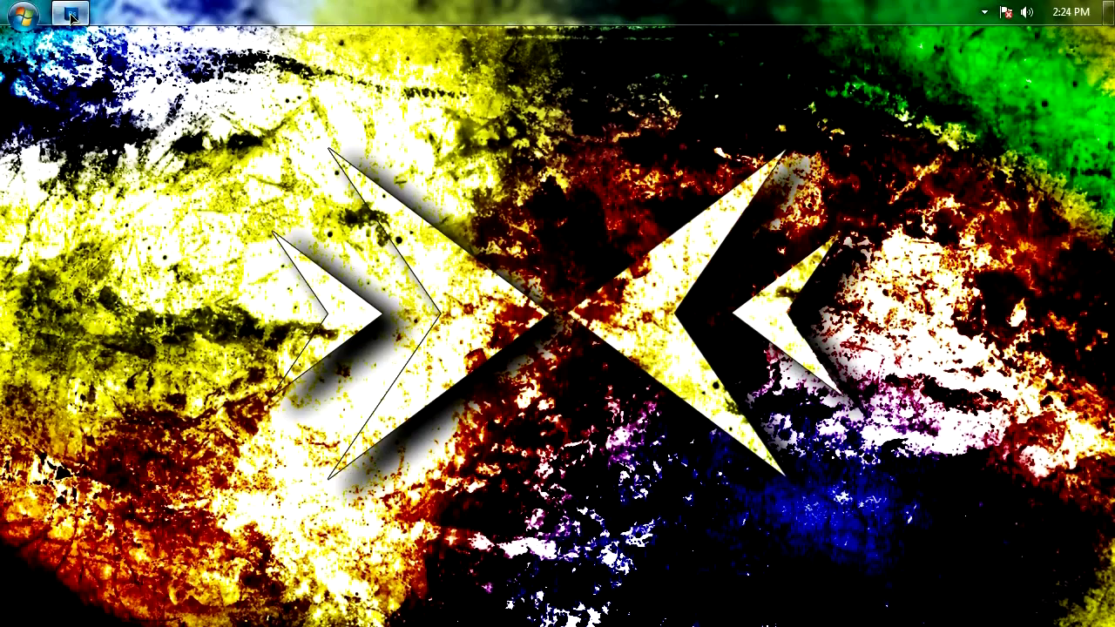
click(61, 15)
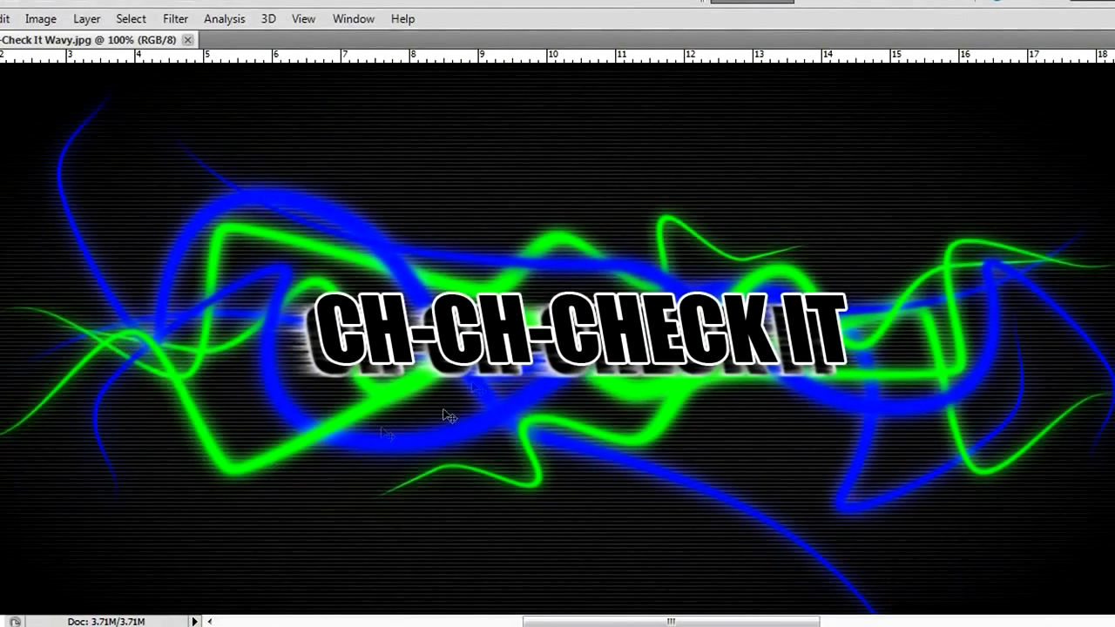
mouse_move(836, 394)
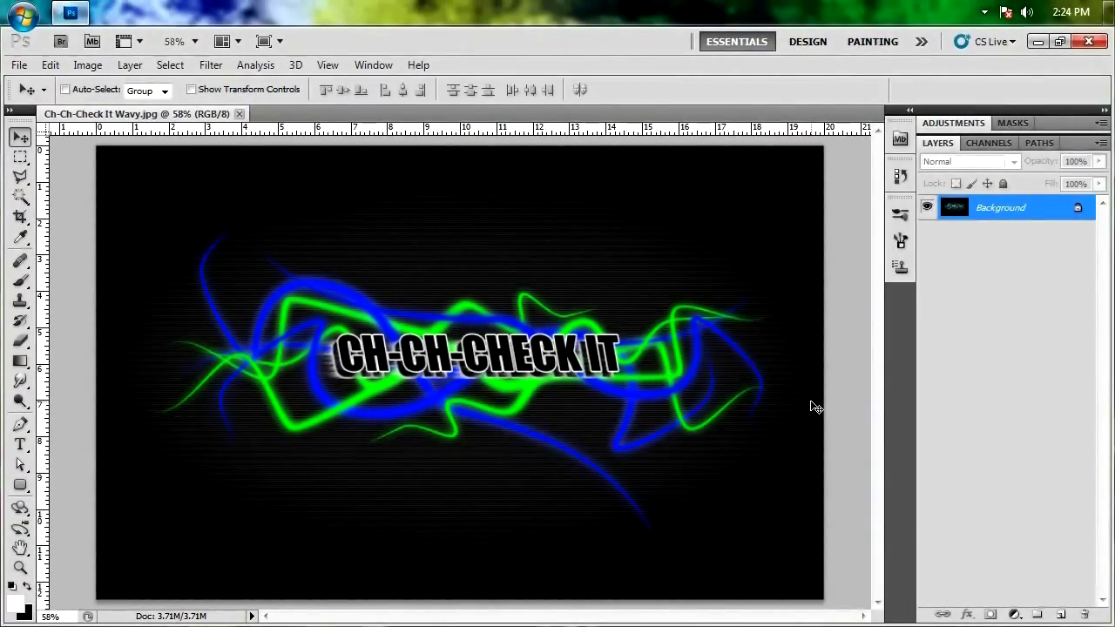
Step: Create a new 1280 × 720 px document with a transparent background
click(17, 65)
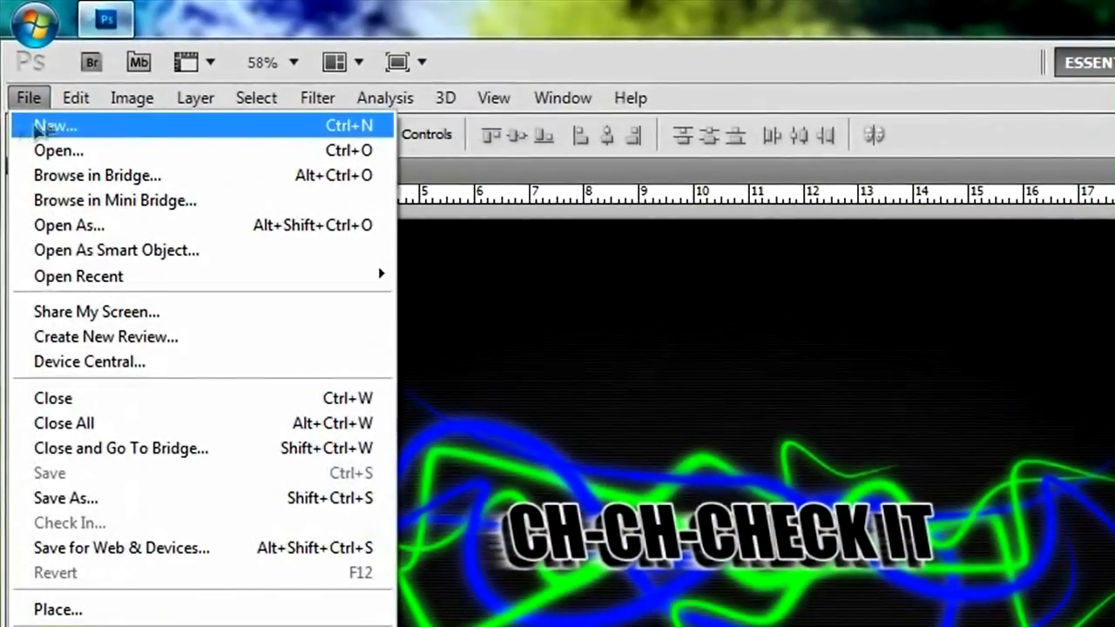
click(56, 125)
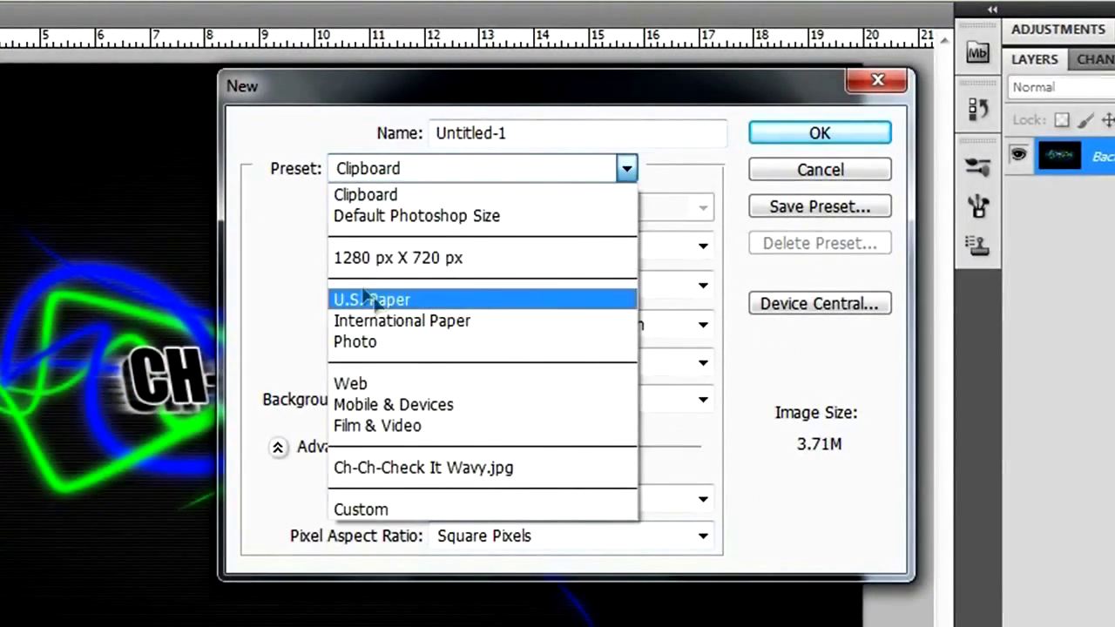
click(397, 258)
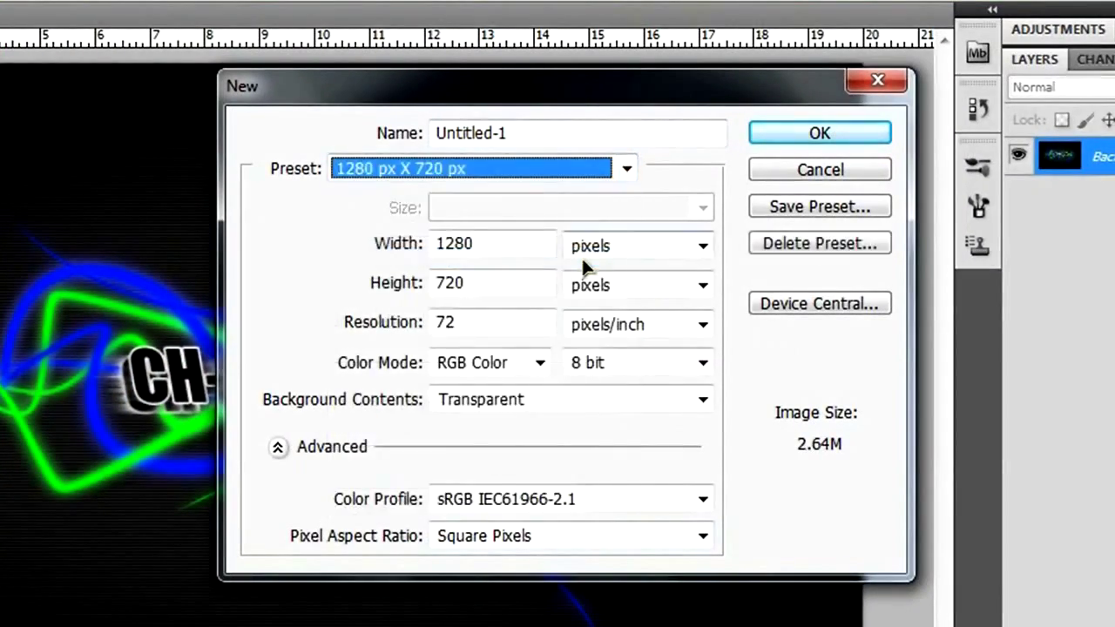
click(491, 244)
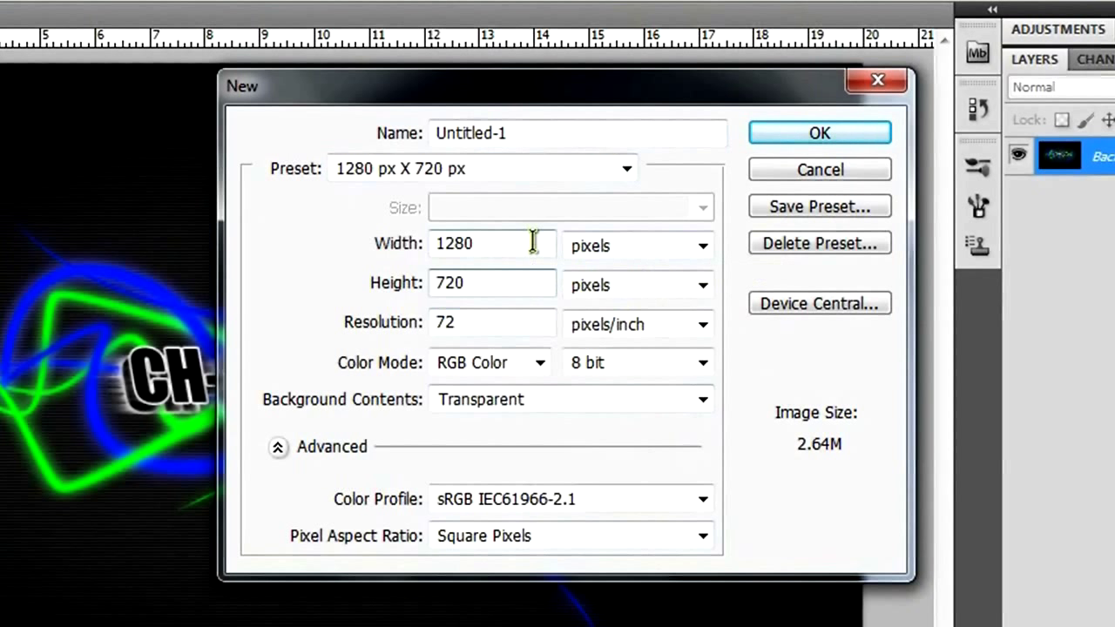
click(819, 133)
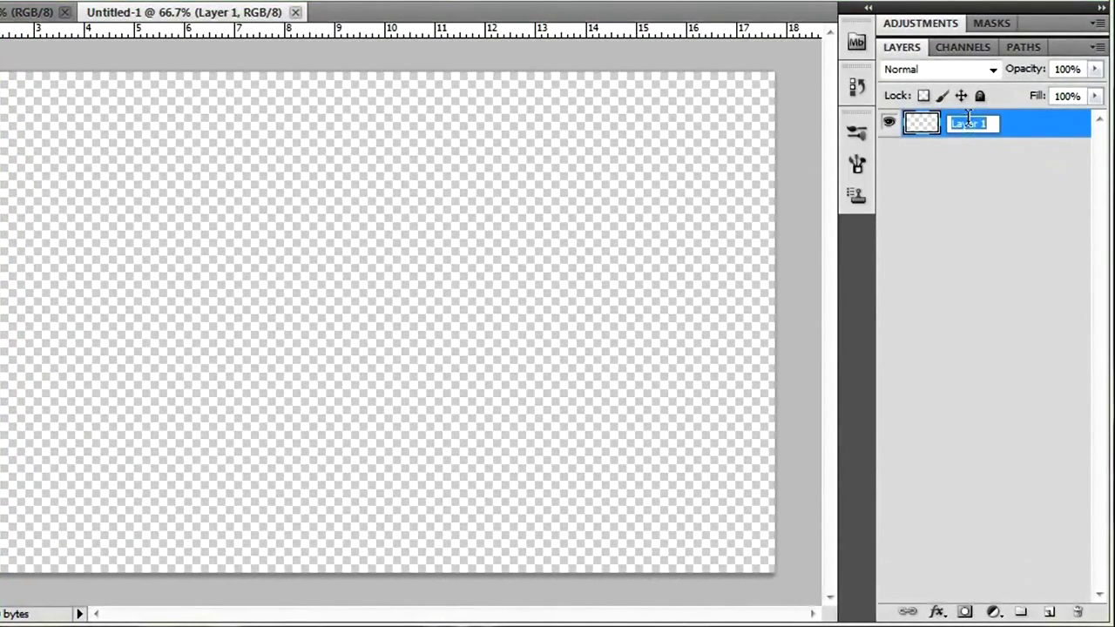
Step: Rename the layer to 'Black' and fill it with solid black
text(Black)
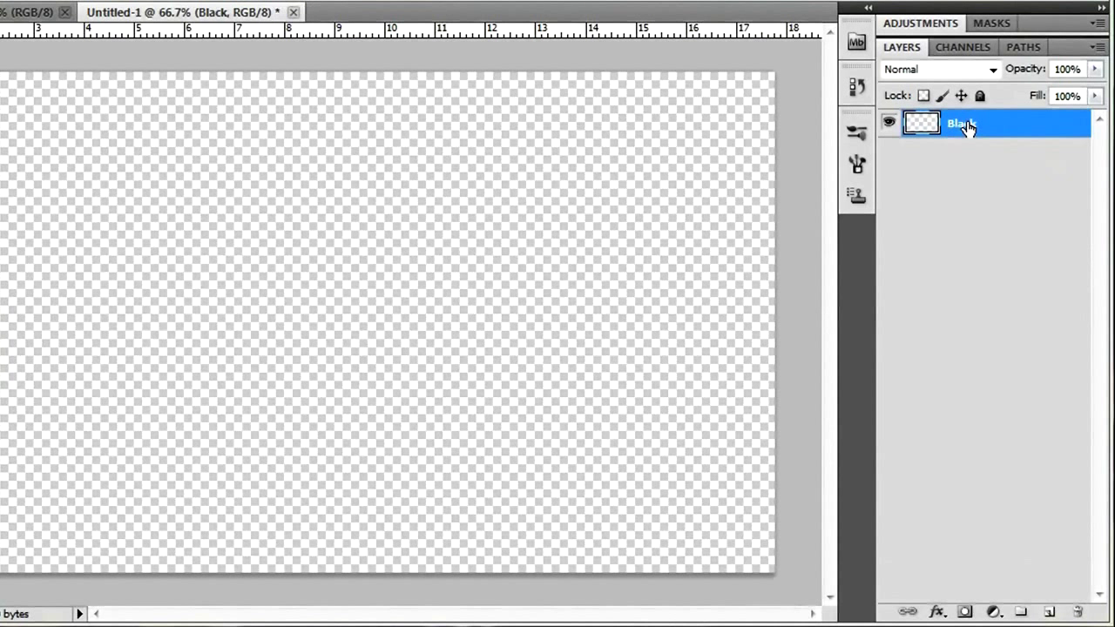
mouse_move(810, 182)
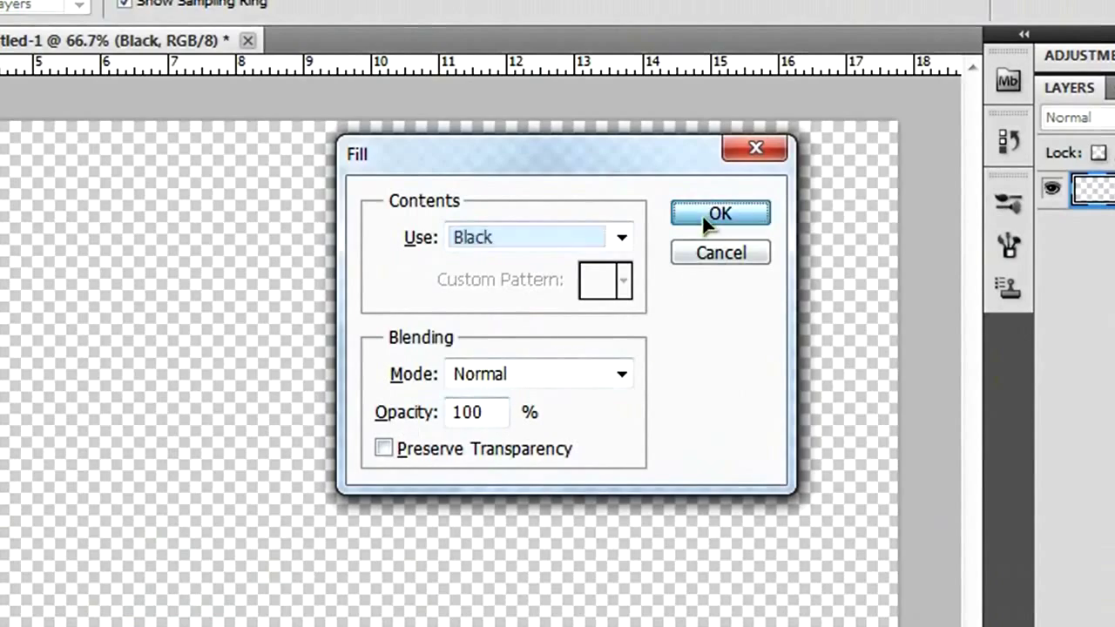
click(719, 213)
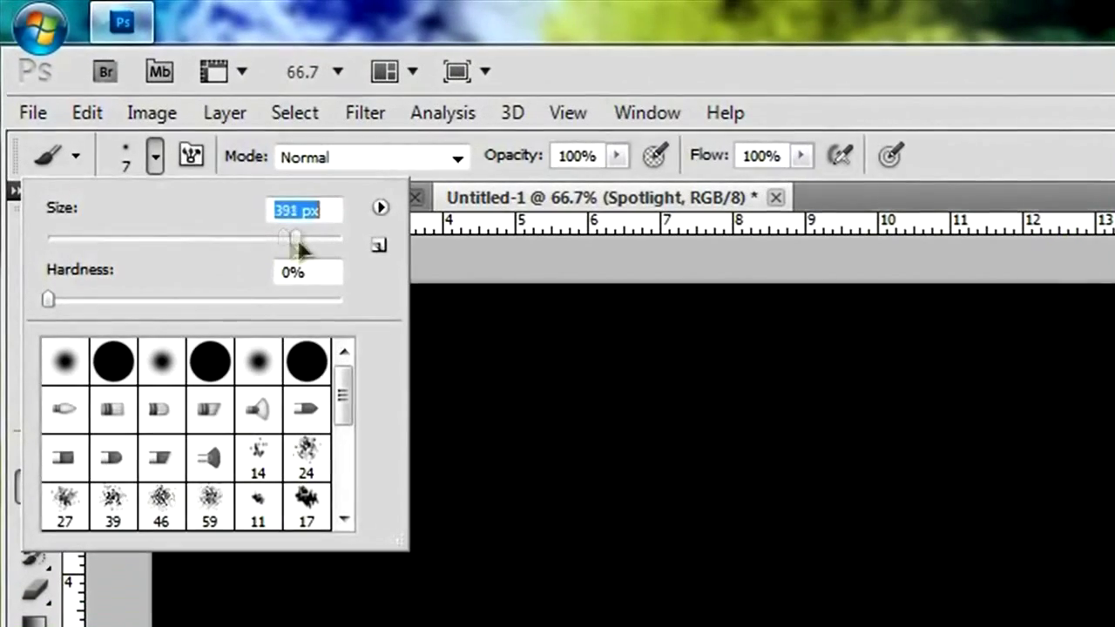
Step: Enlarge the soft brush to about 764 px and fade the Spotlight layer to 15% opacity
drag(294, 240, 320, 240)
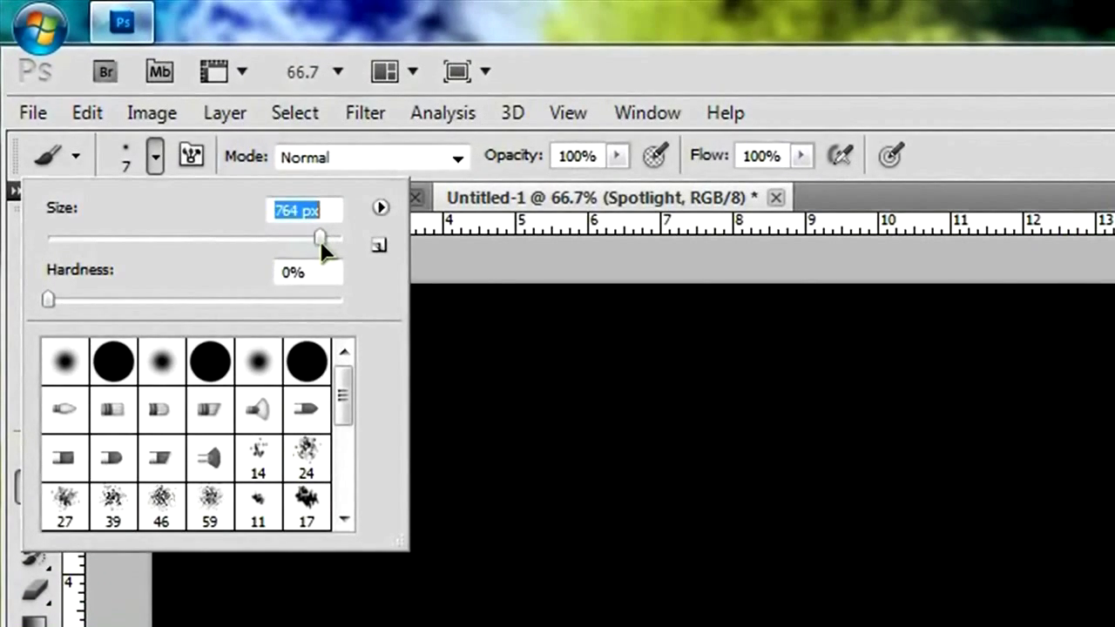
drag(321, 237, 324, 237)
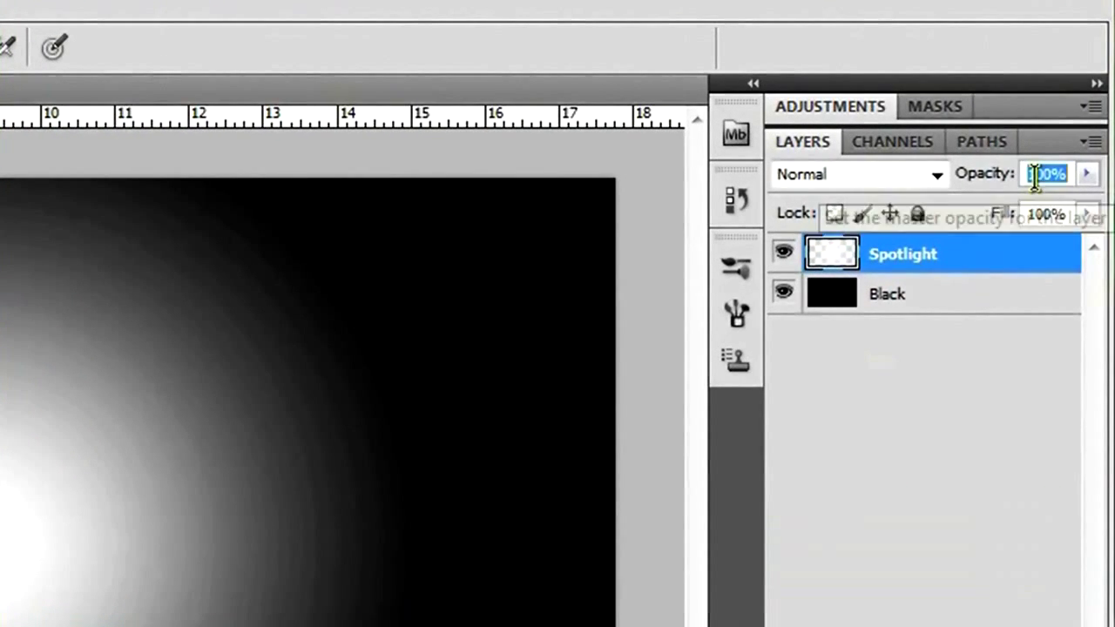
text(15)
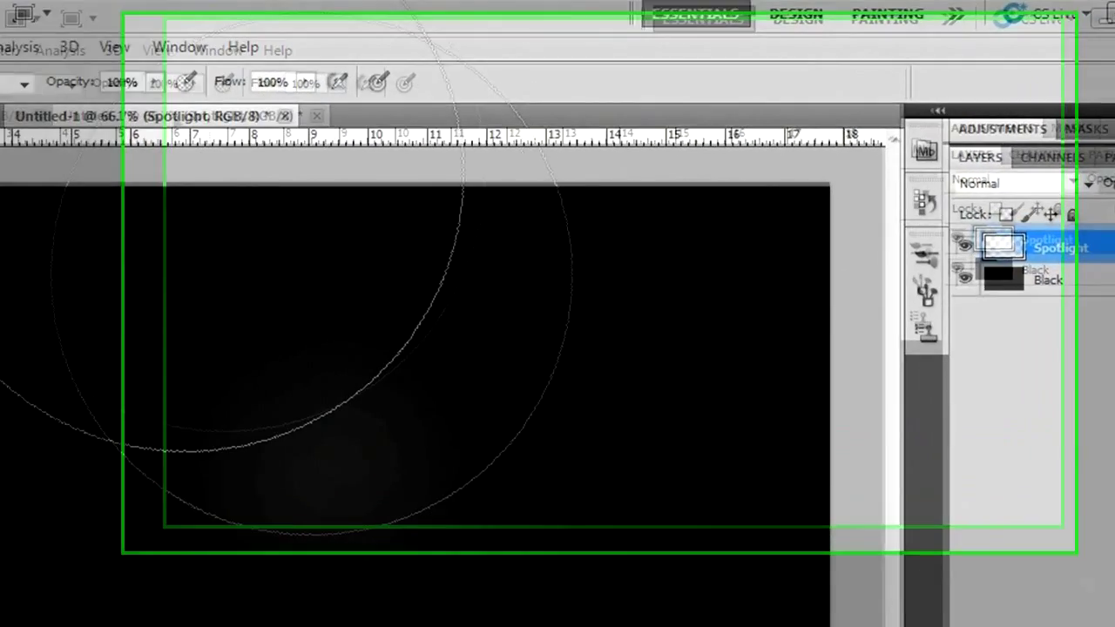
Step: Show the Brush settings panel from the Window menu
click(178, 47)
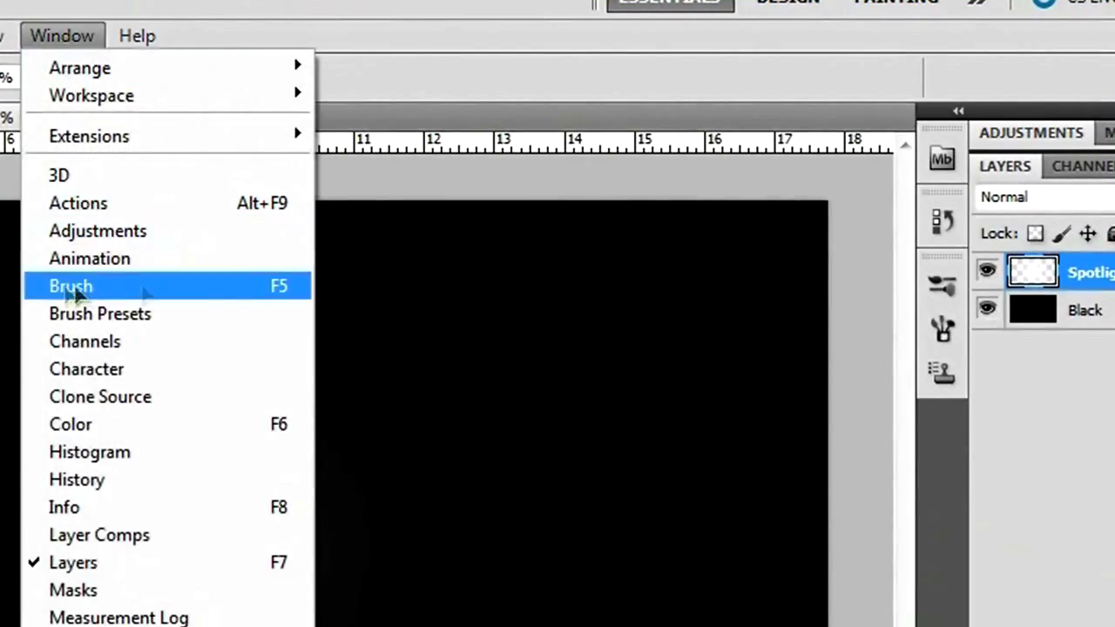
click(70, 286)
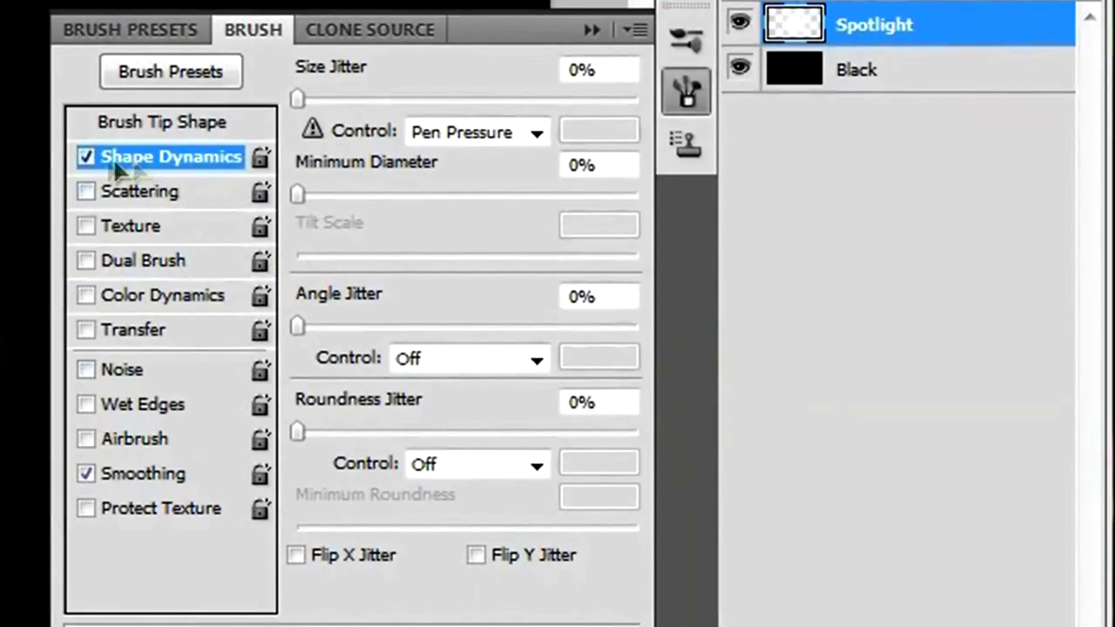
mouse_move(212, 171)
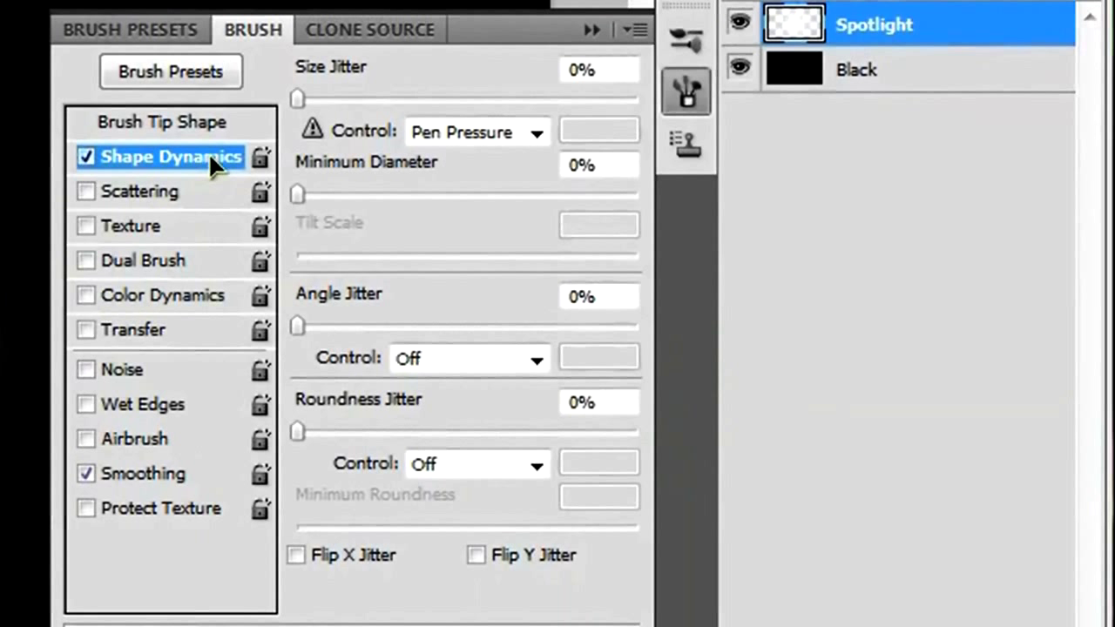
mouse_move(96, 174)
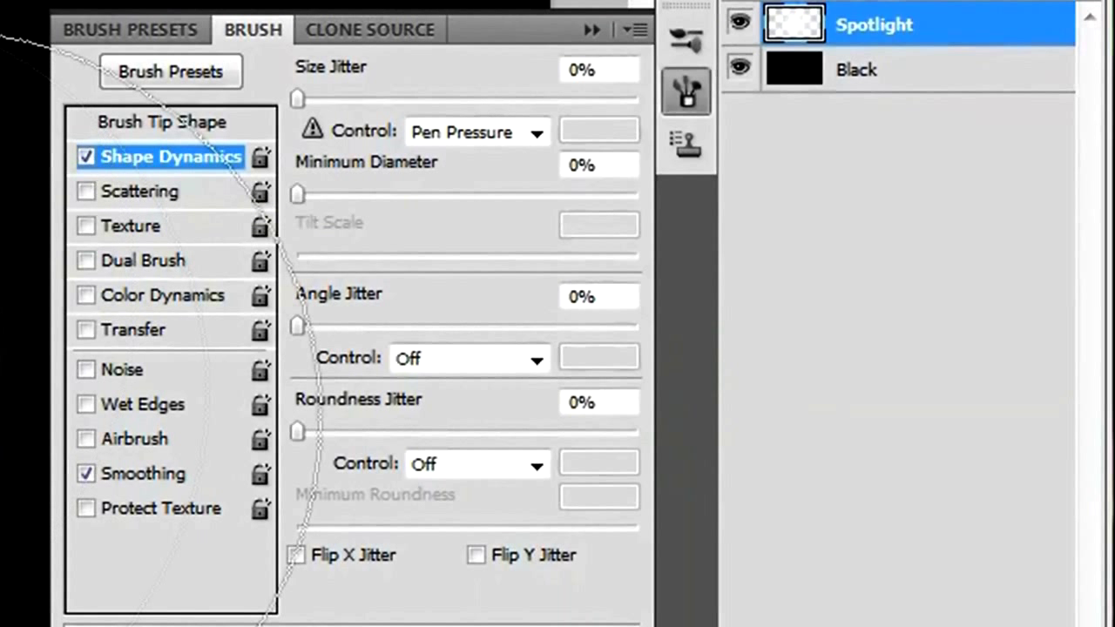
mouse_move(365, 404)
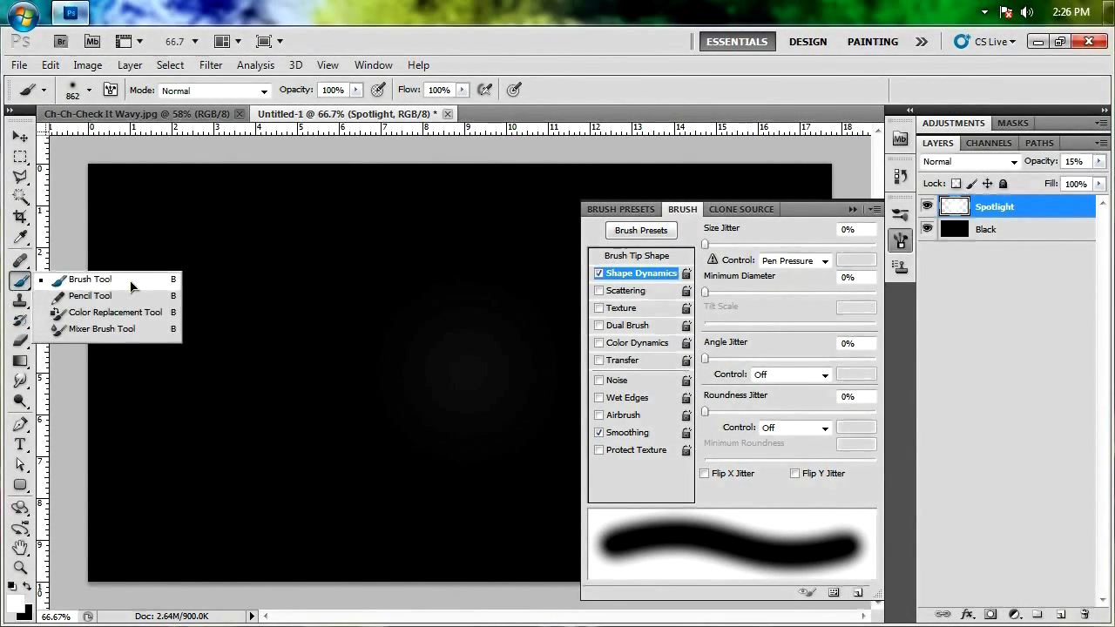
mouse_move(161, 289)
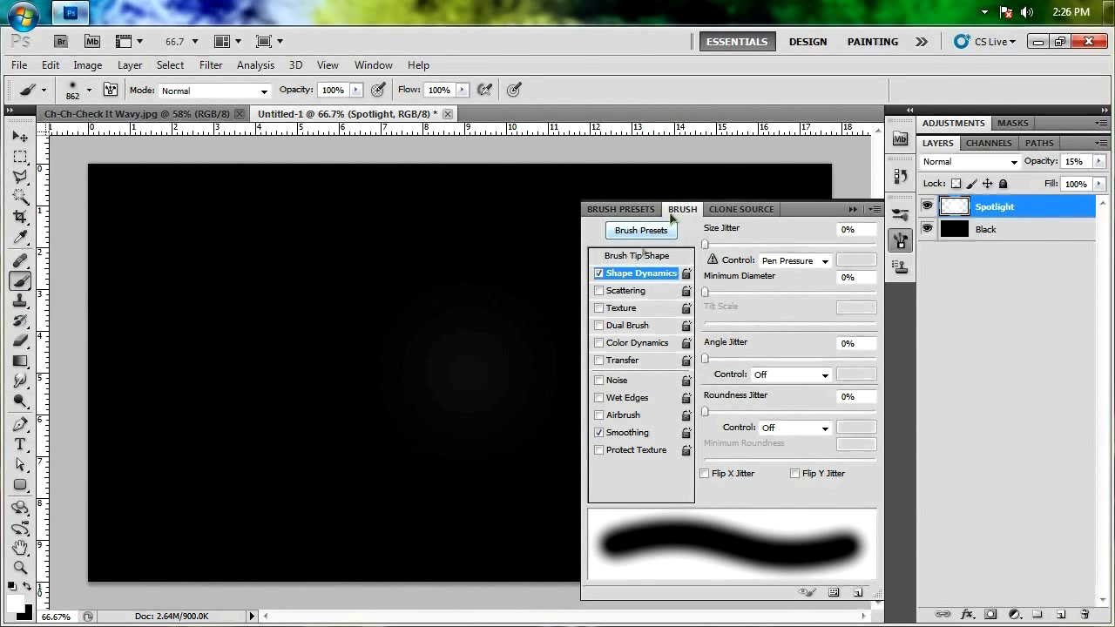
mouse_move(669, 310)
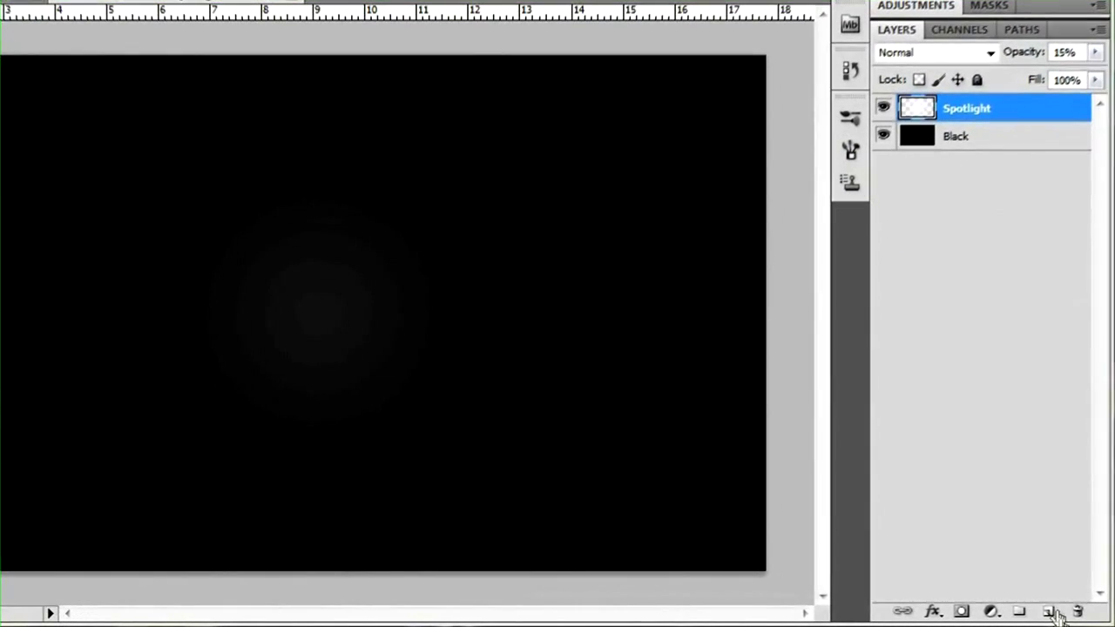
Step: Add a new layer renamed 'G' above Spotlight and set the background colour to pure blue
click(1048, 610)
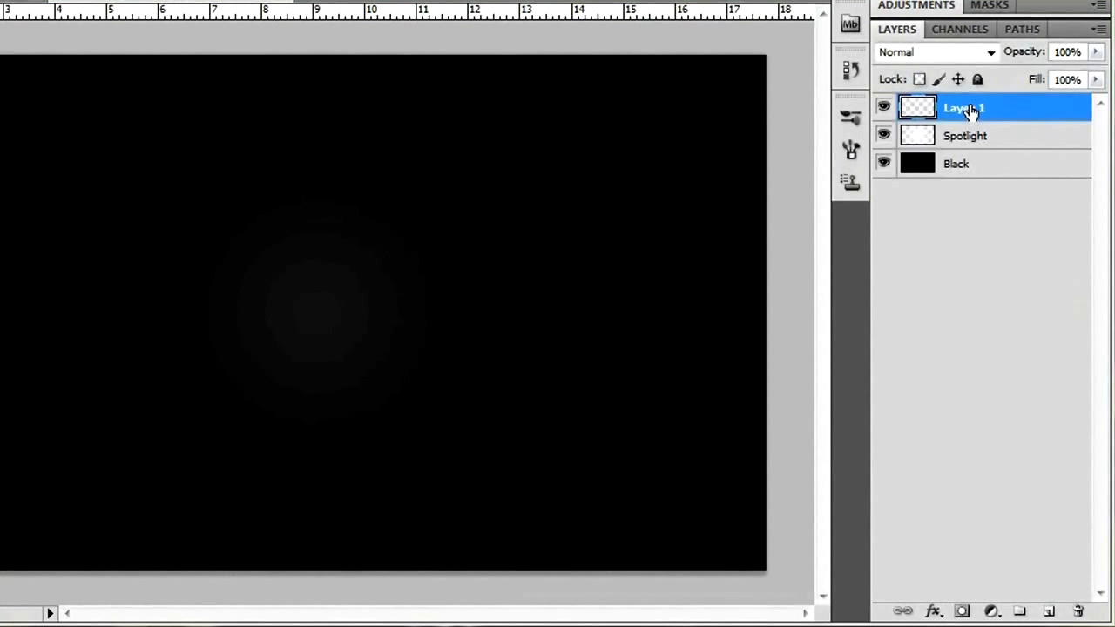
double_click(961, 108)
text(G)
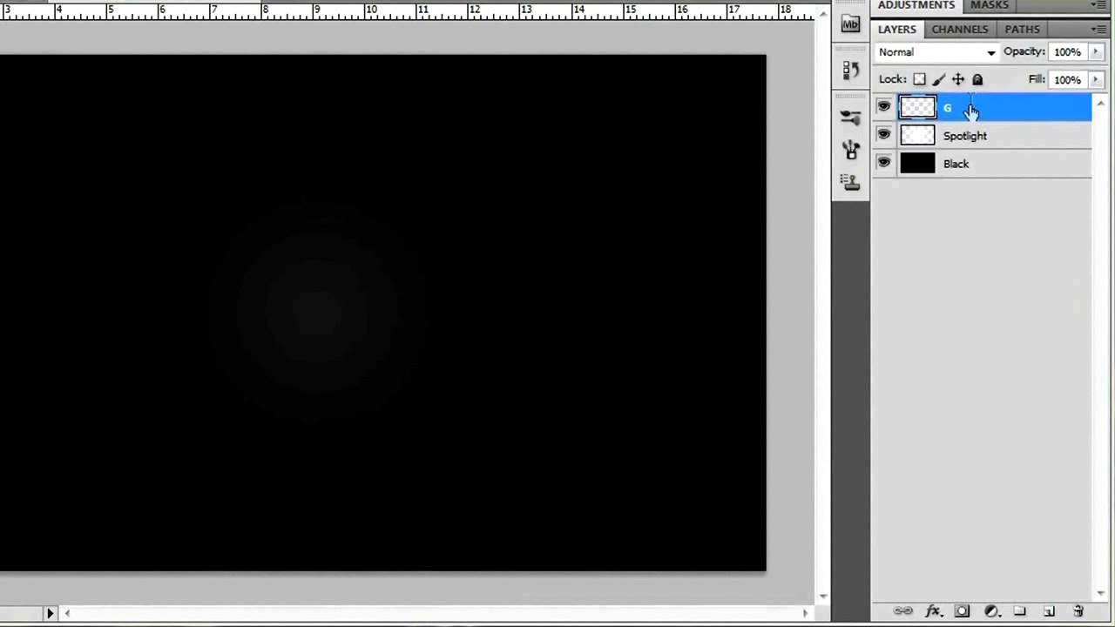
mouse_move(949, 113)
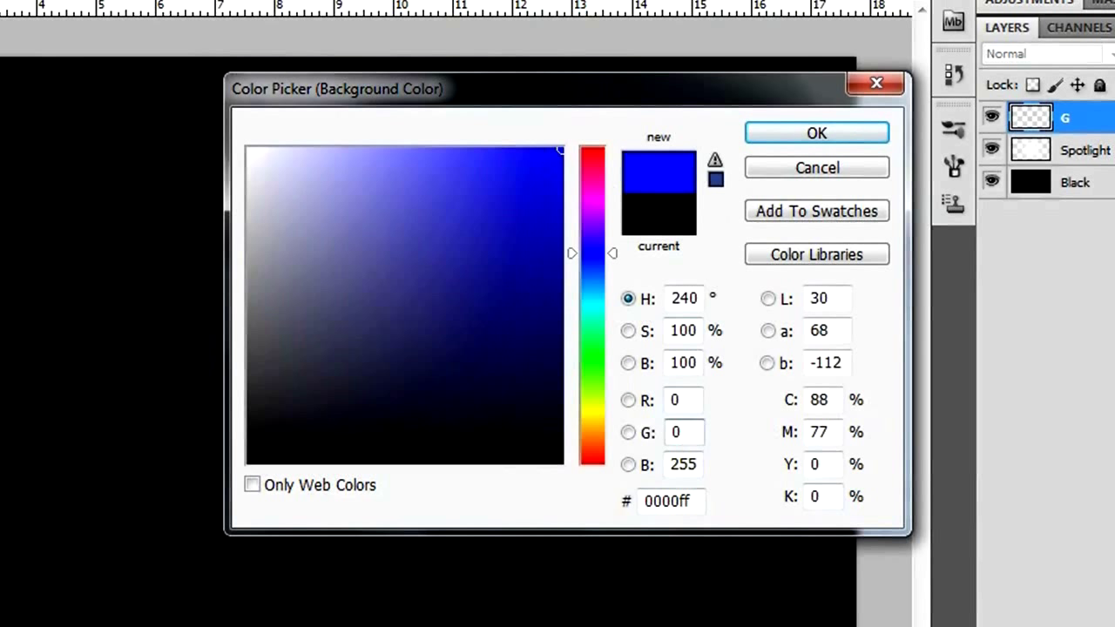
click(683, 432)
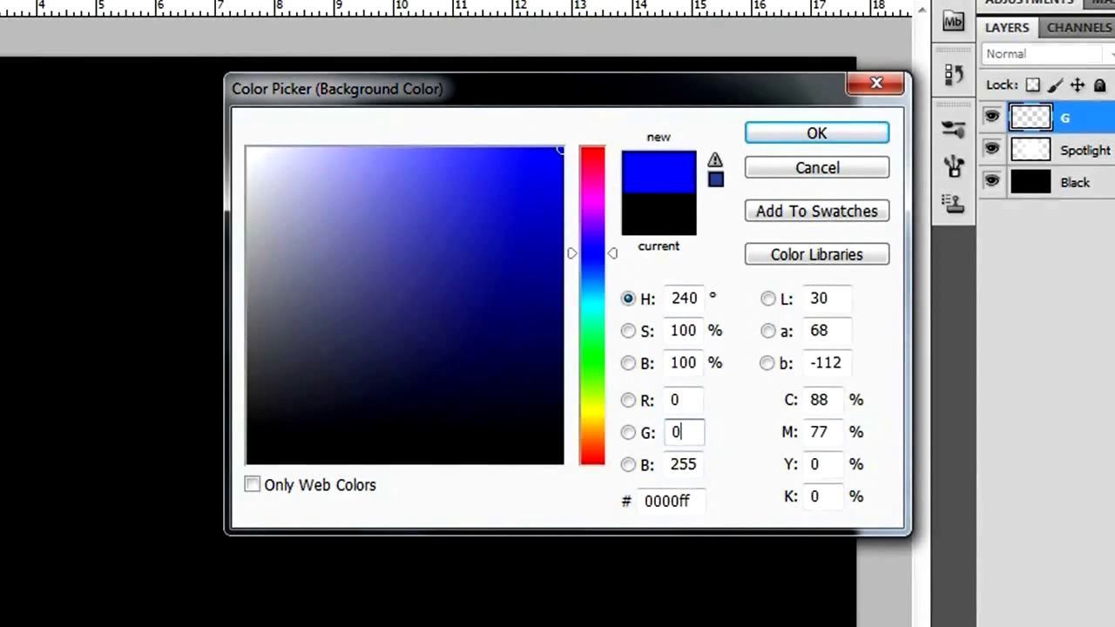
click(815, 132)
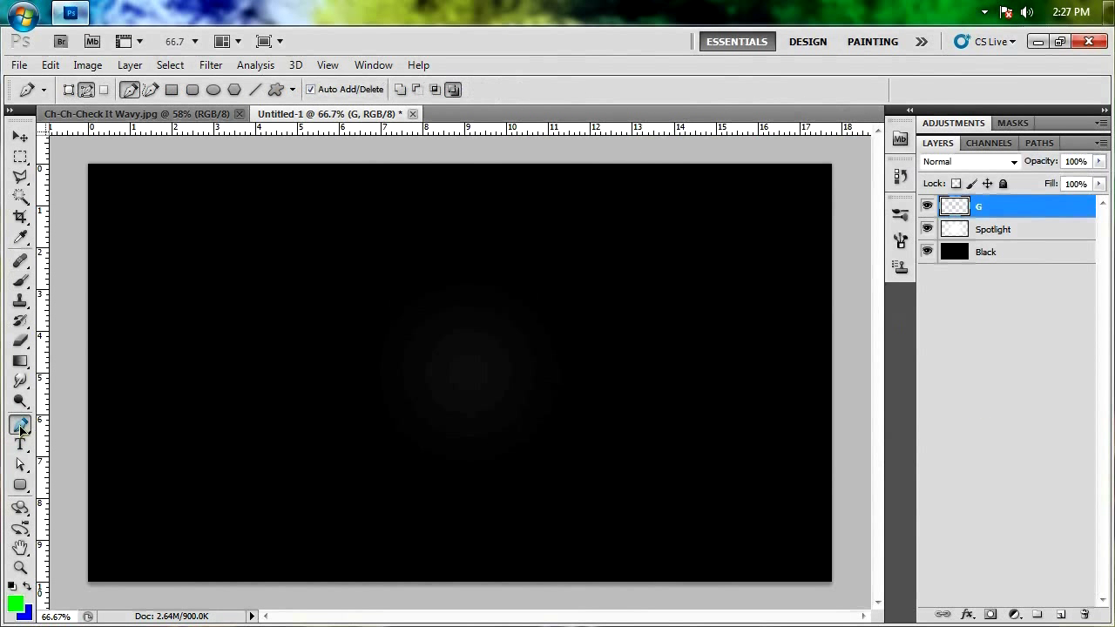
mouse_move(178, 445)
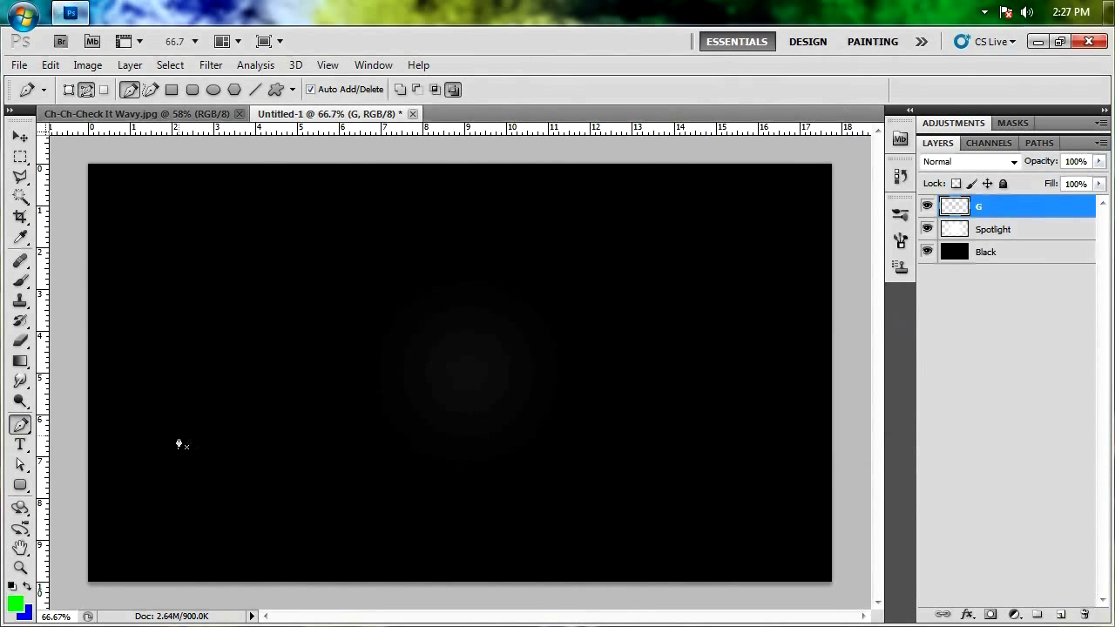
mouse_move(120, 348)
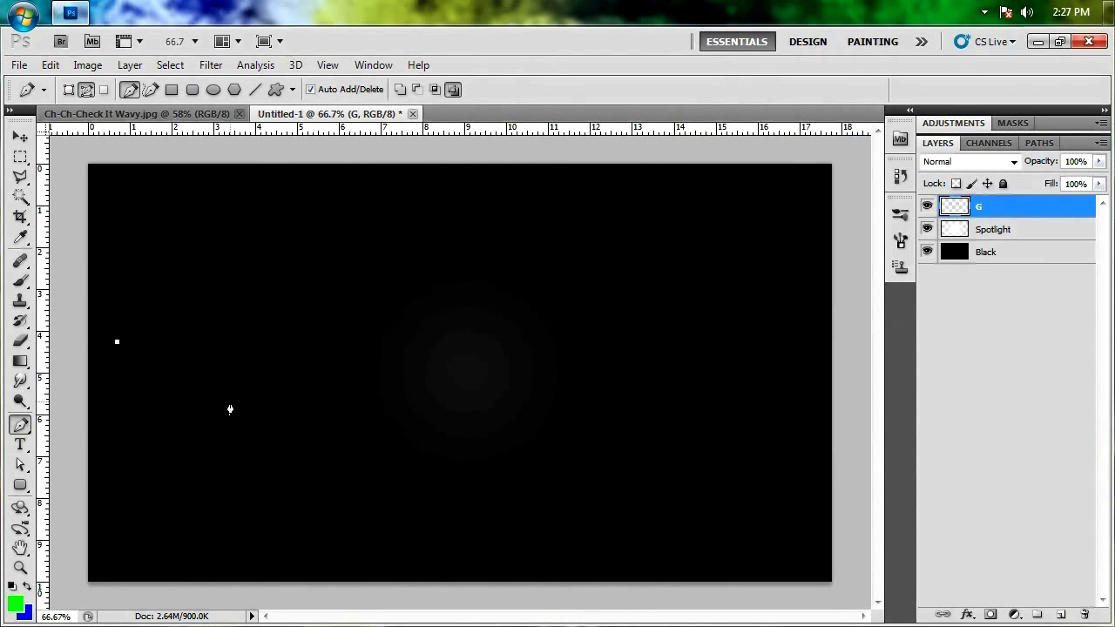
mouse_move(391, 356)
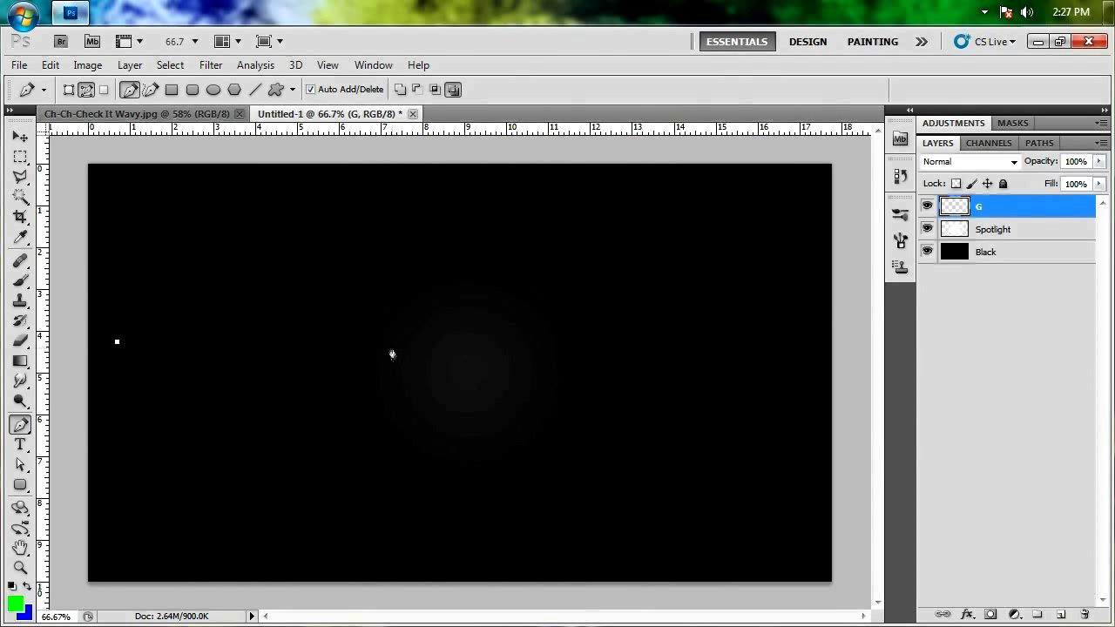
mouse_move(397, 380)
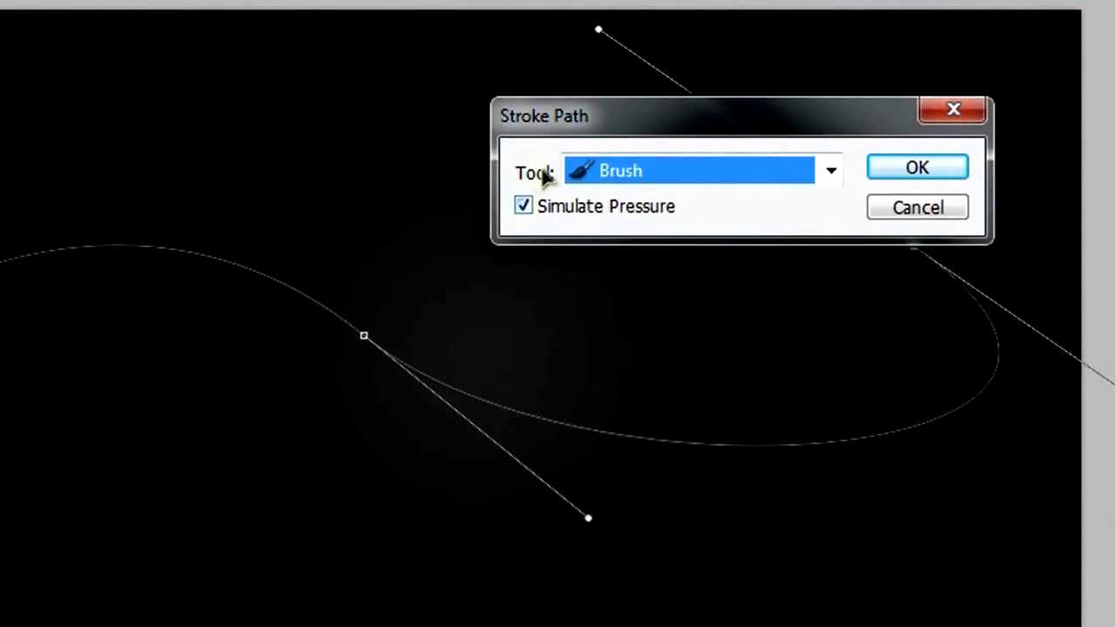
Step: Adjust the brush, then stroke the path with a simulated-pressure green brush line
click(916, 167)
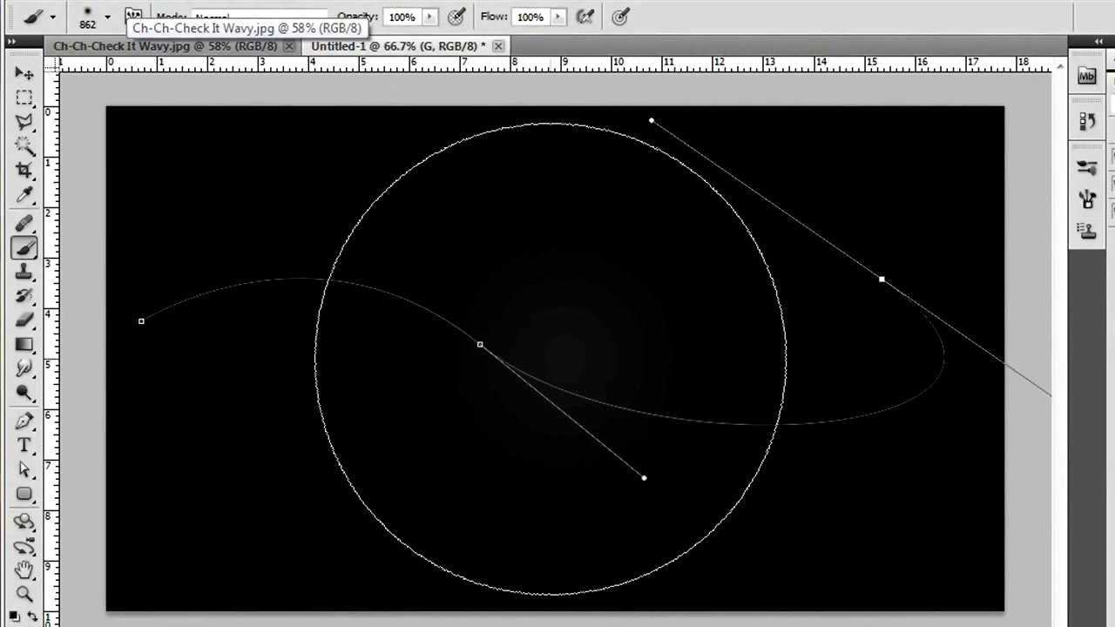
click(147, 18)
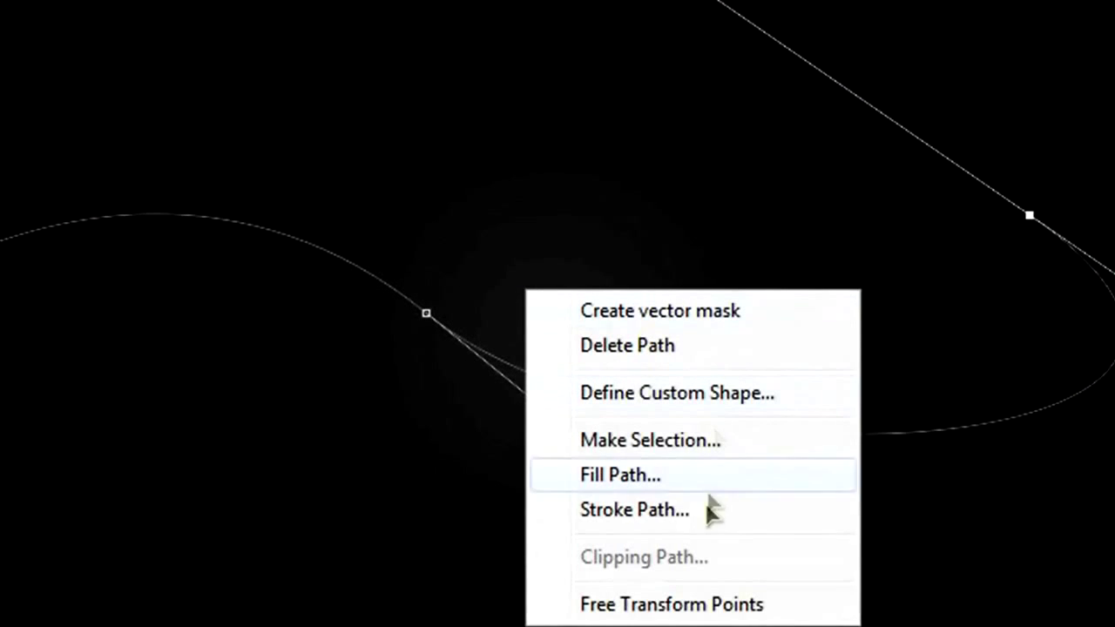
click(634, 508)
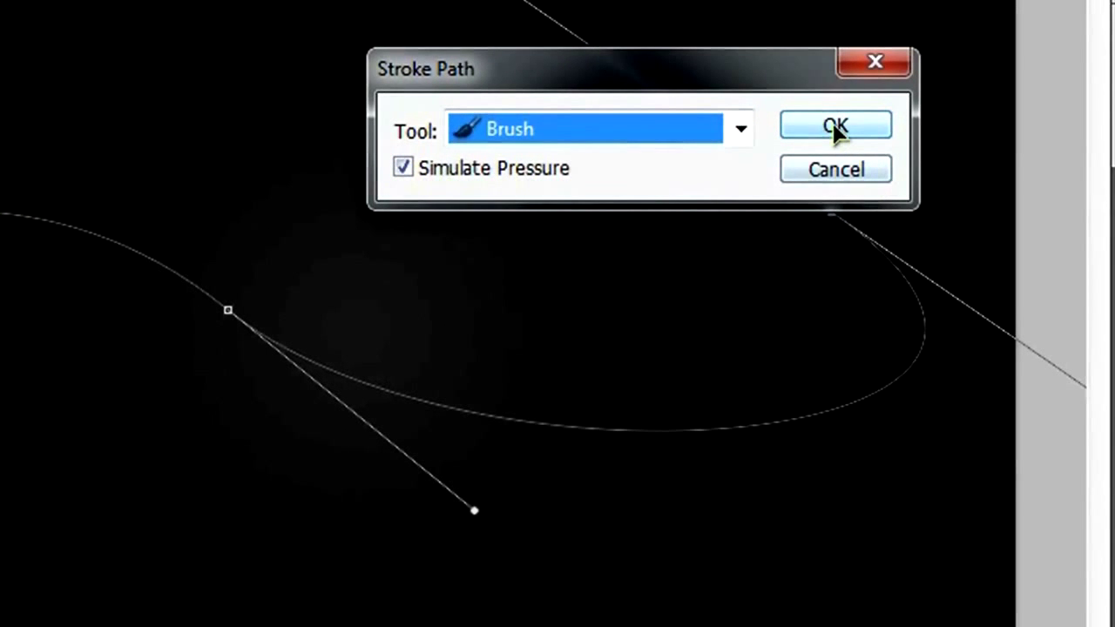
click(835, 125)
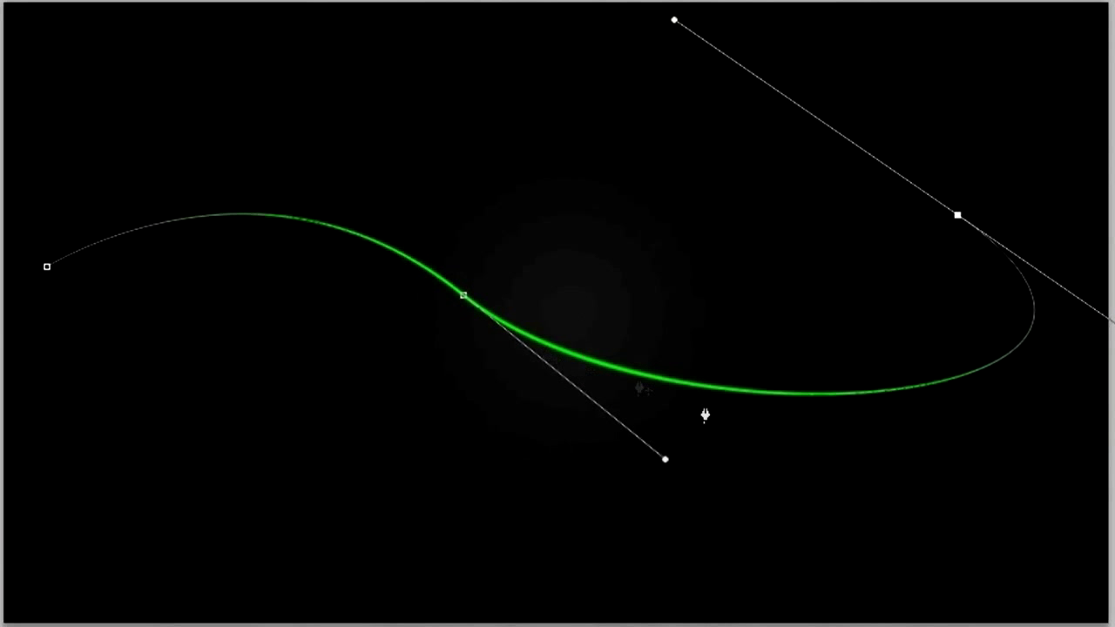
mouse_move(775, 340)
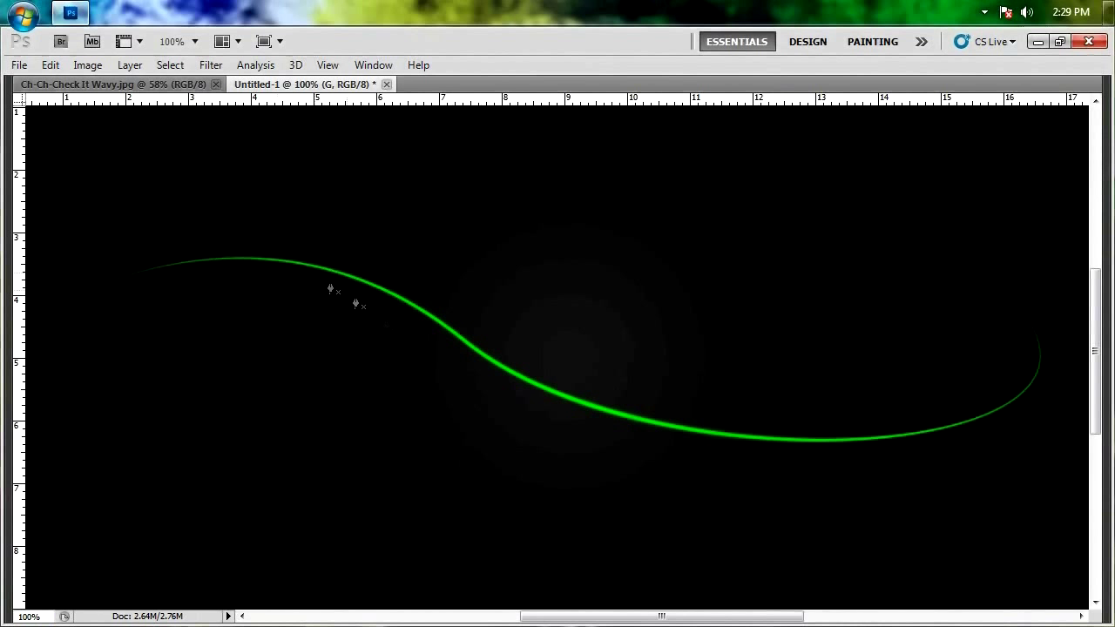
mouse_move(909, 477)
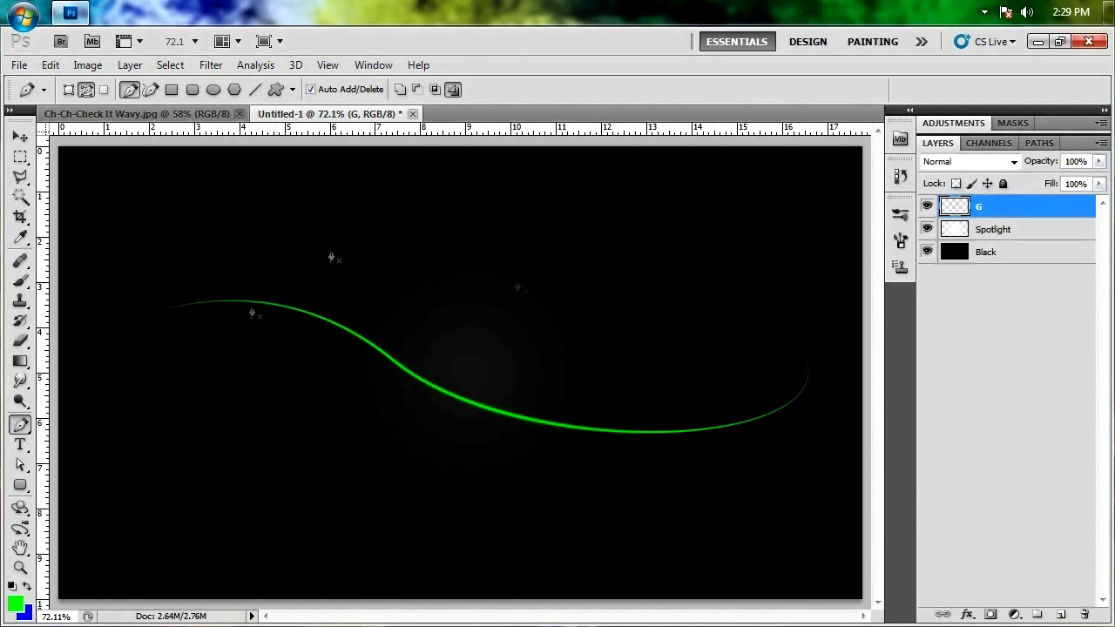
mouse_move(766, 484)
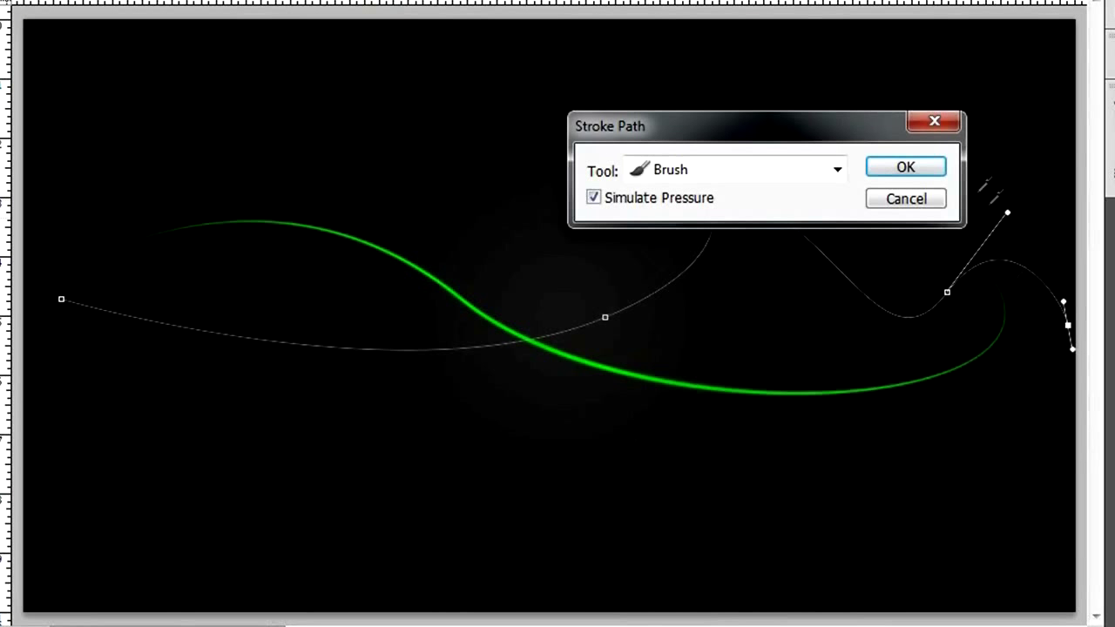
Step: Stroke the second path in blue and bend a new path into a curve across the lines
click(904, 167)
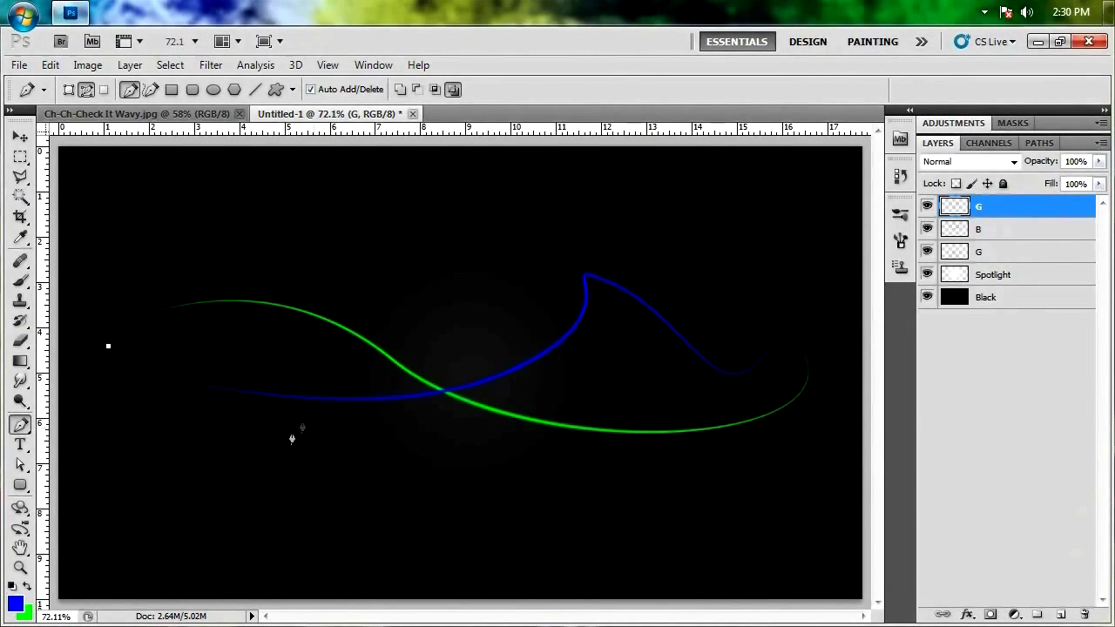
drag(417, 364, 543, 207)
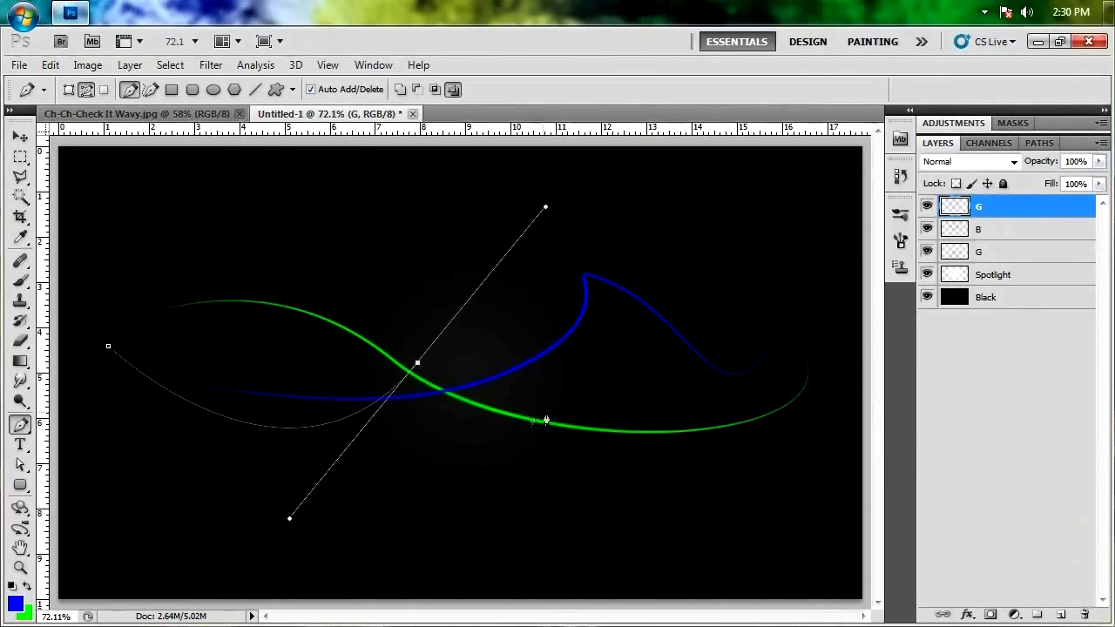